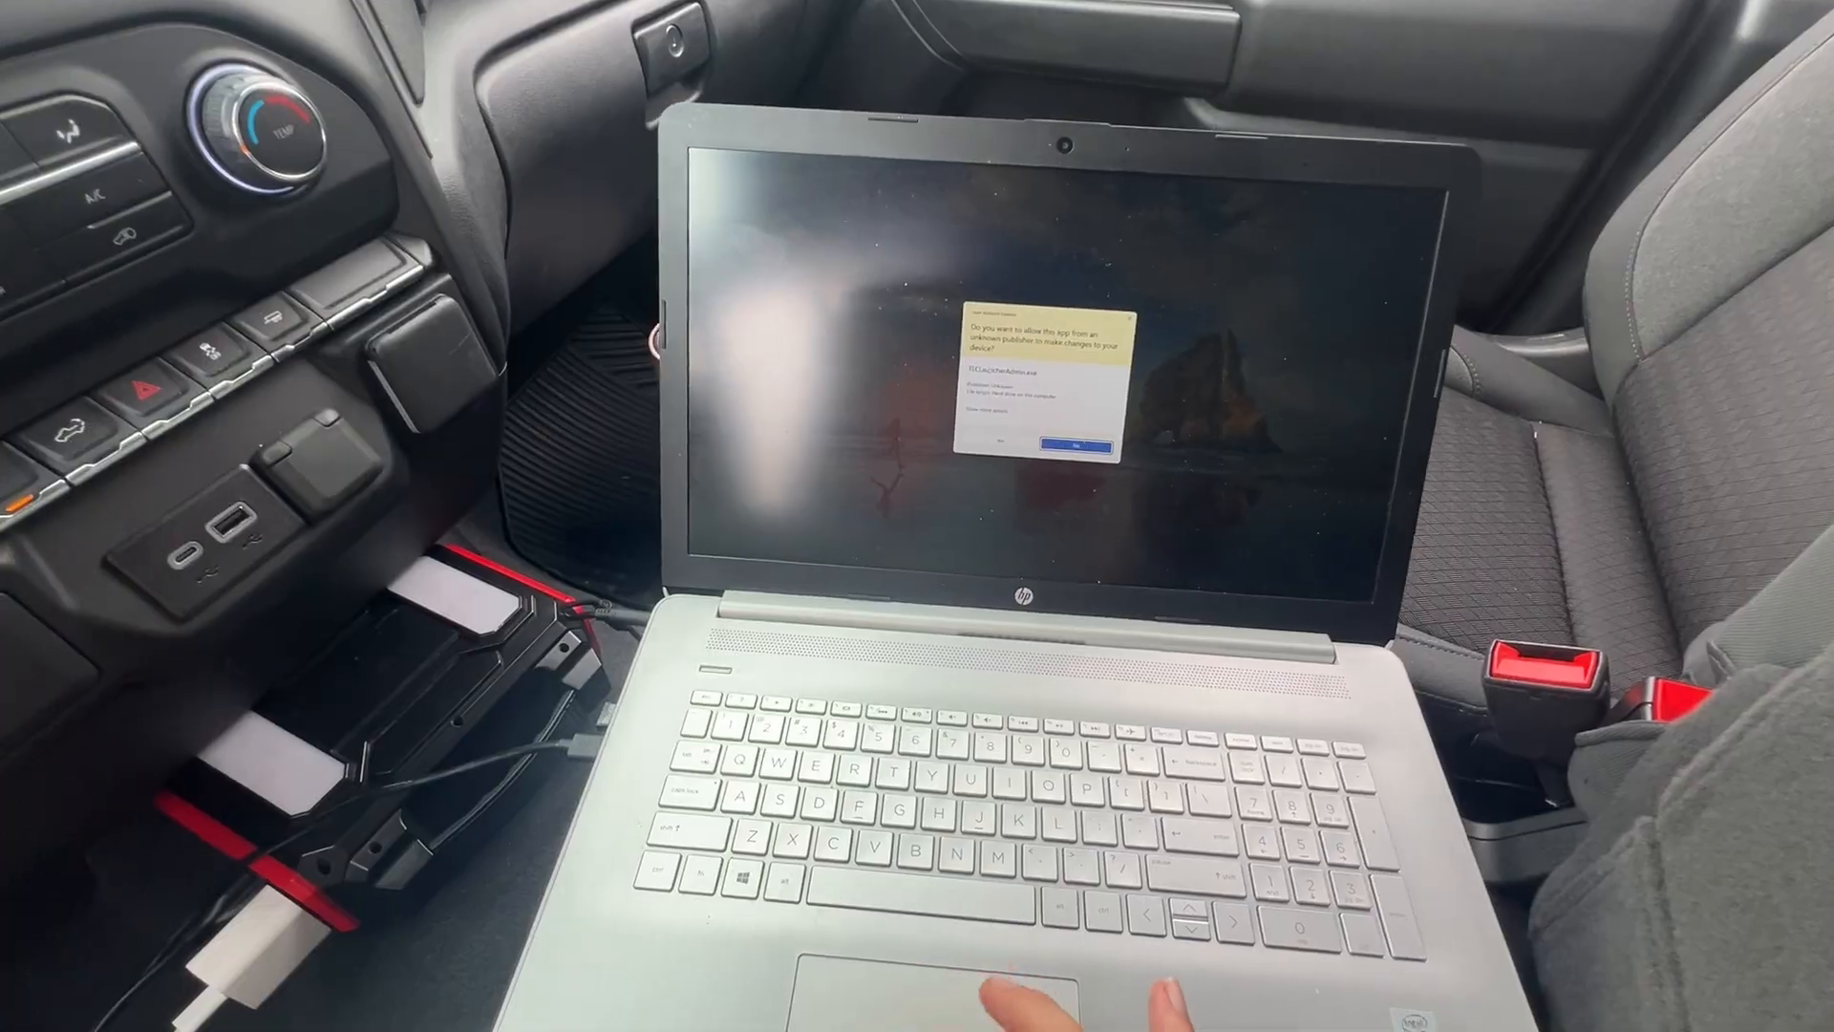
Step: Allow the Techline Connect launcher through the User Account Control prompt
left_click(1066, 443)
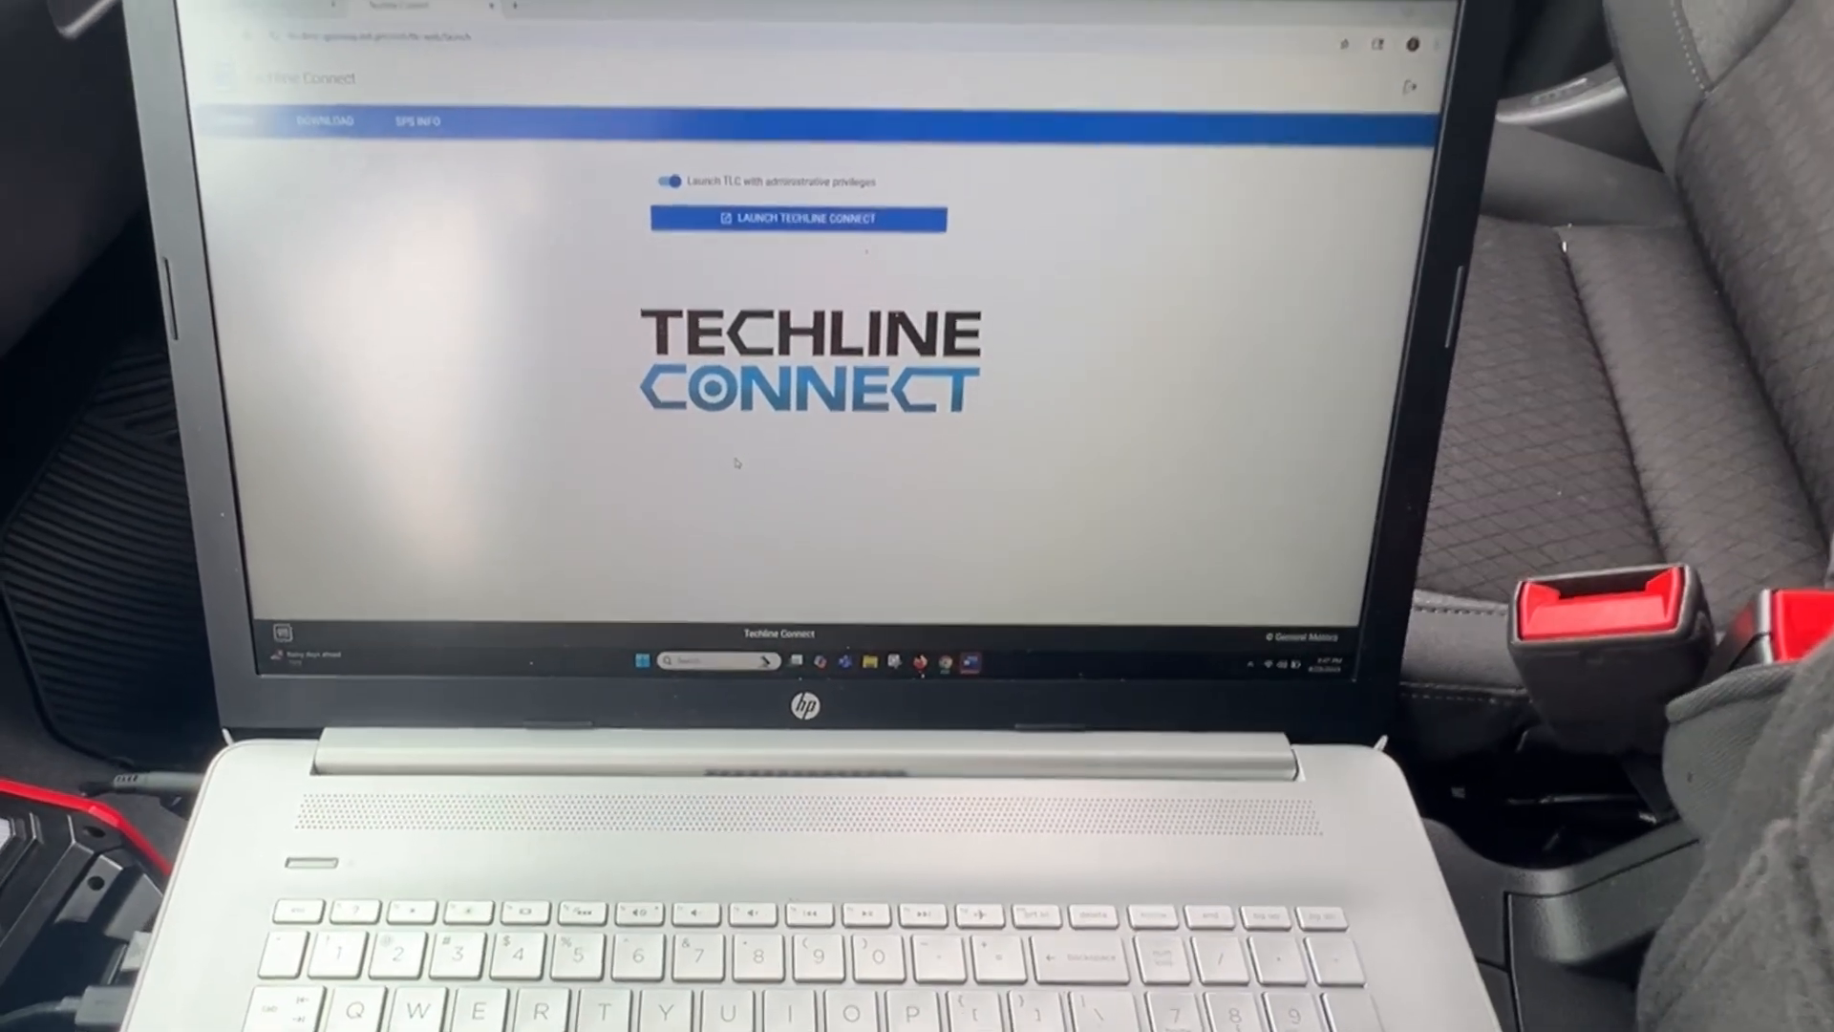
Step: Launch Techline Connect with the administrative-privileges option enabled
left_click(797, 219)
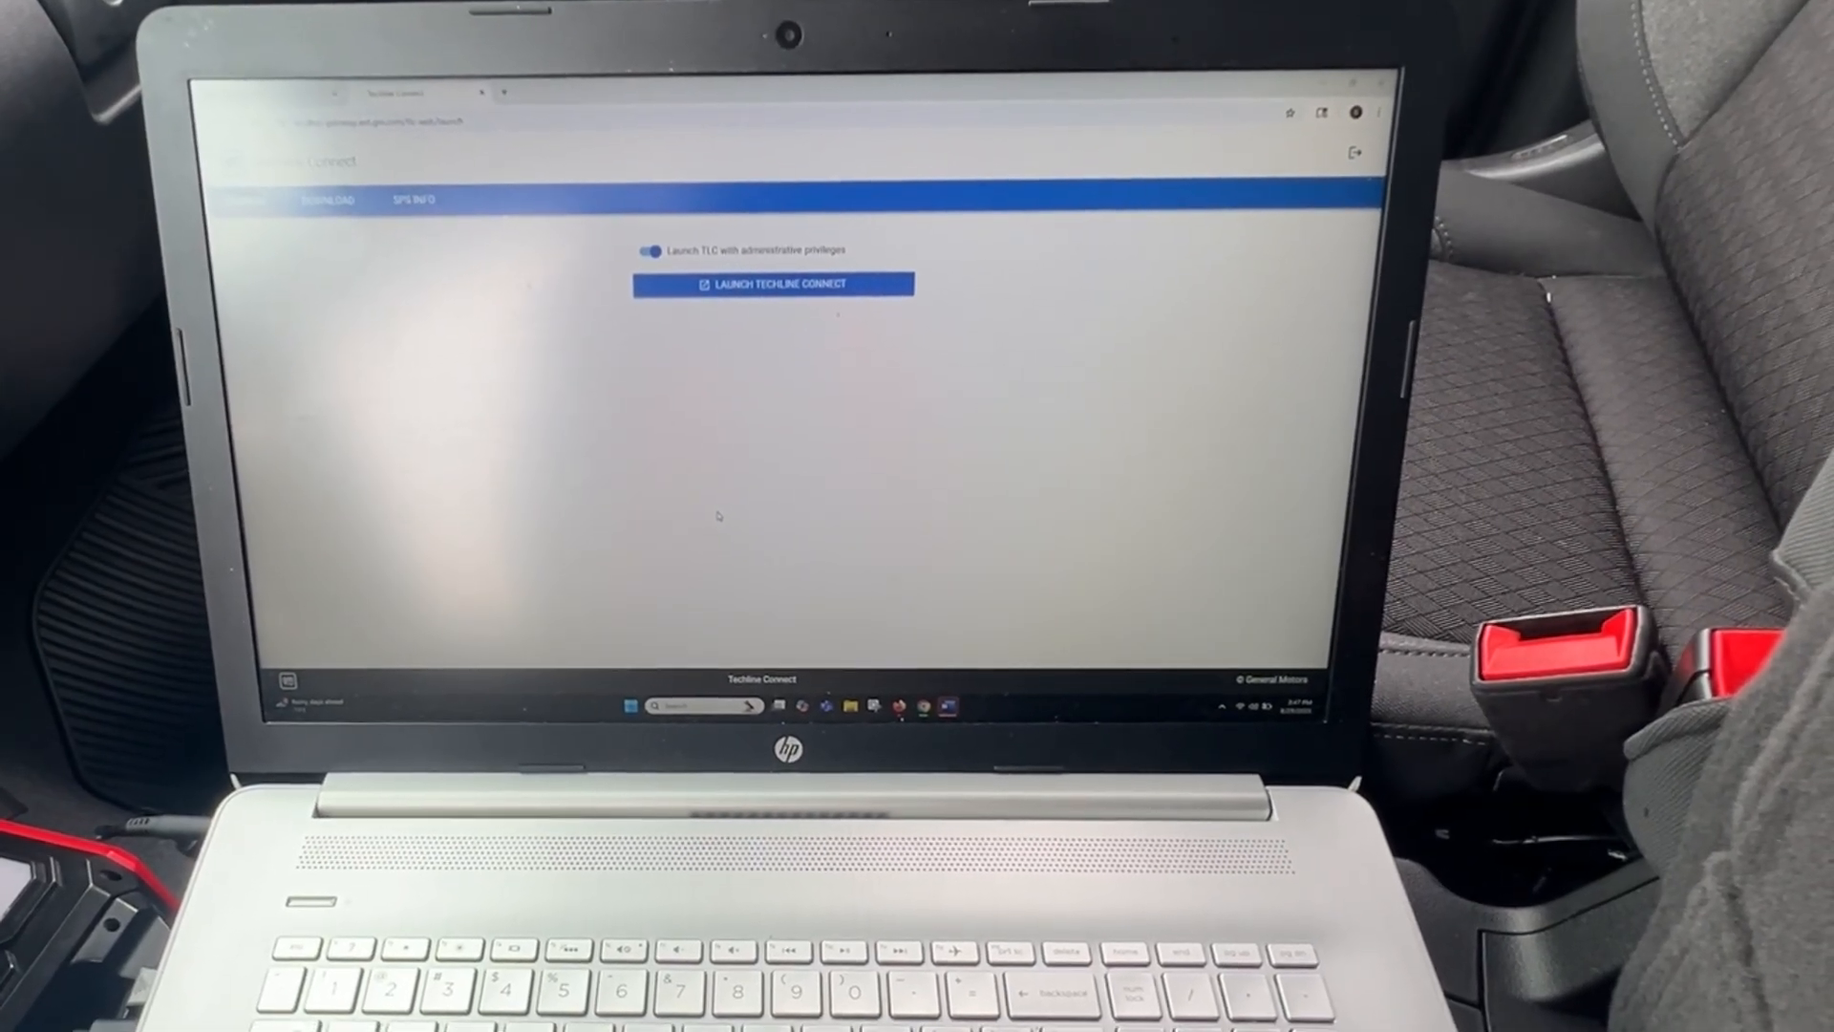
left_click(773, 285)
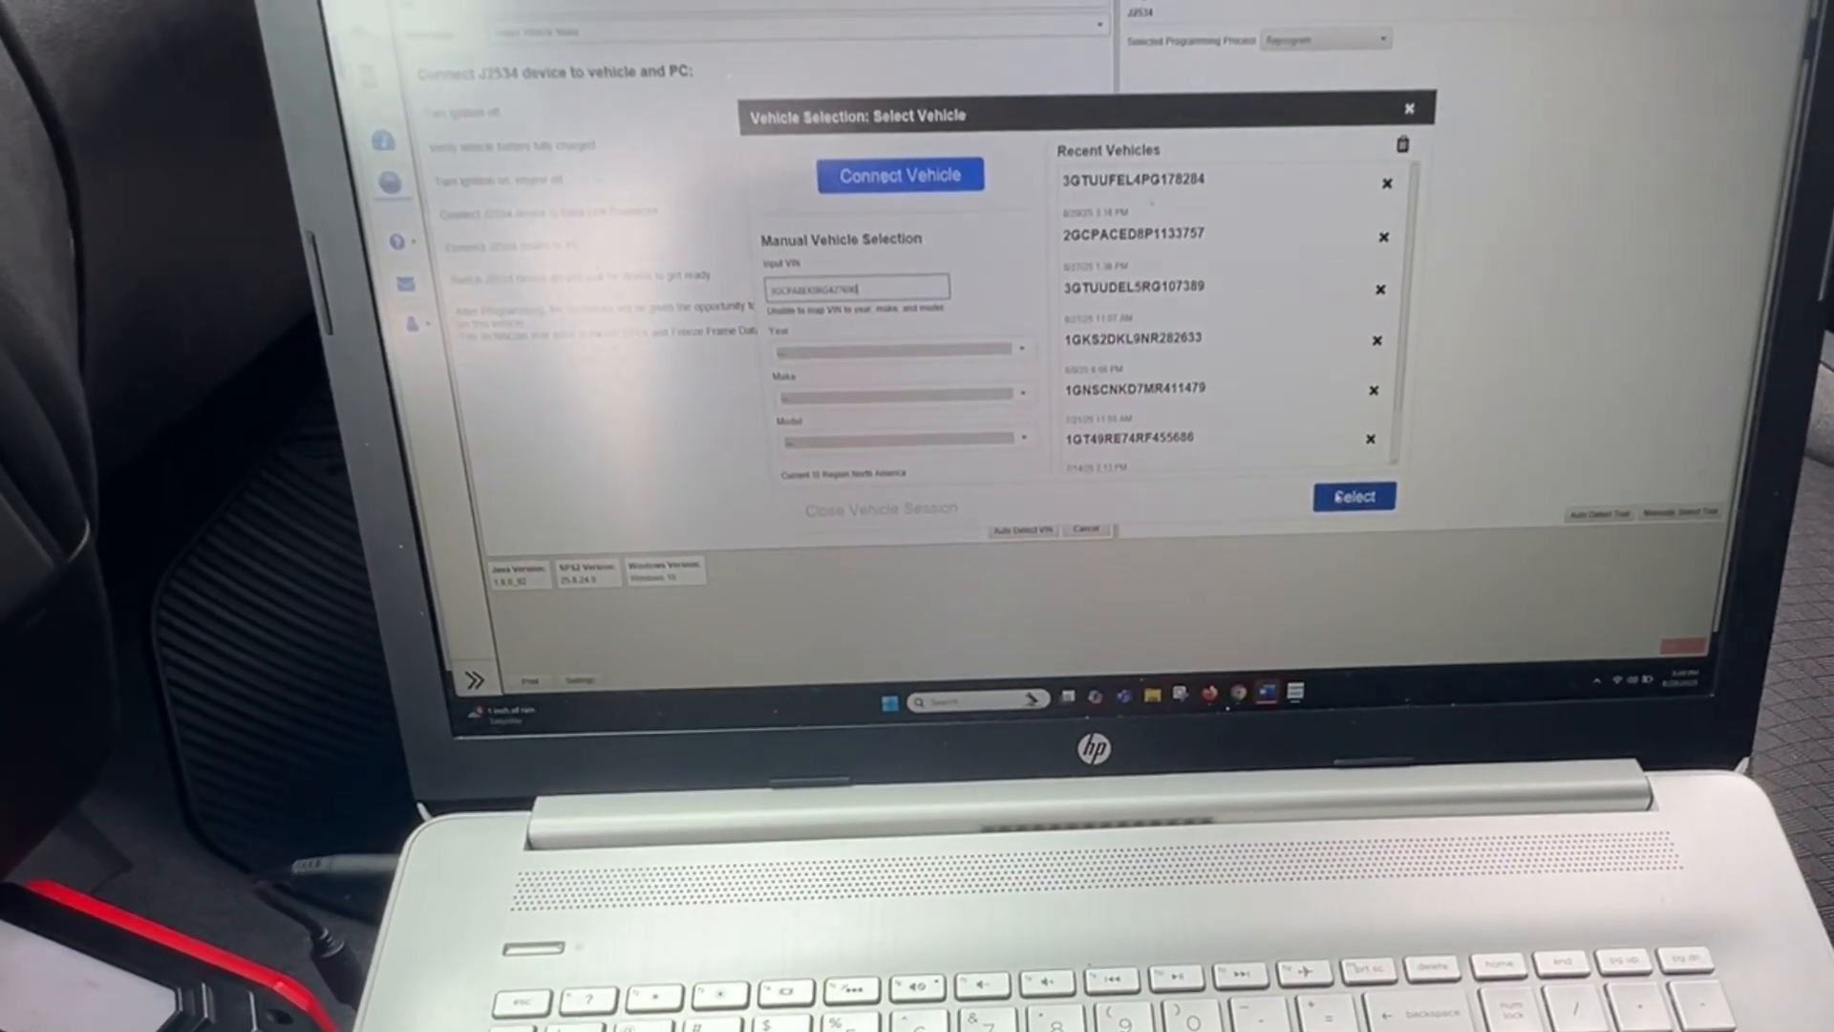
Step: Confirm the Chevrolet selected by its VIN so the J2534 device-type list loads
left_click(1354, 495)
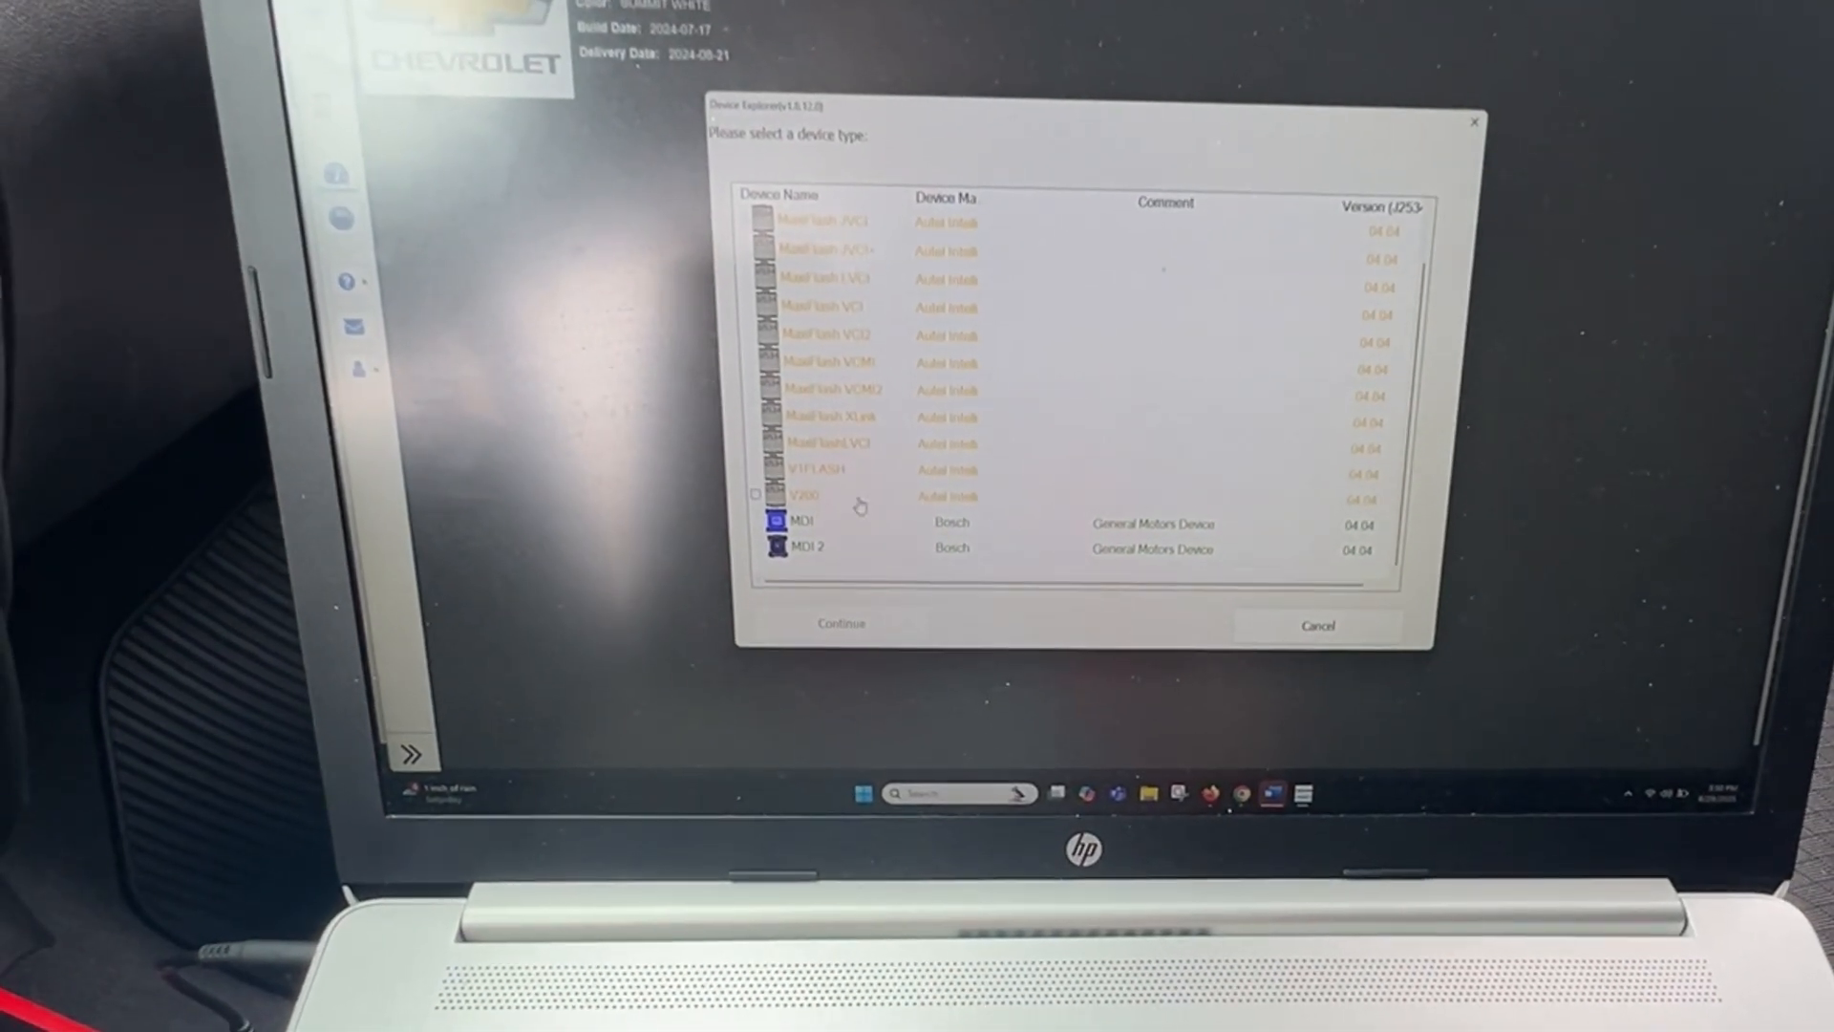
left_click(819, 495)
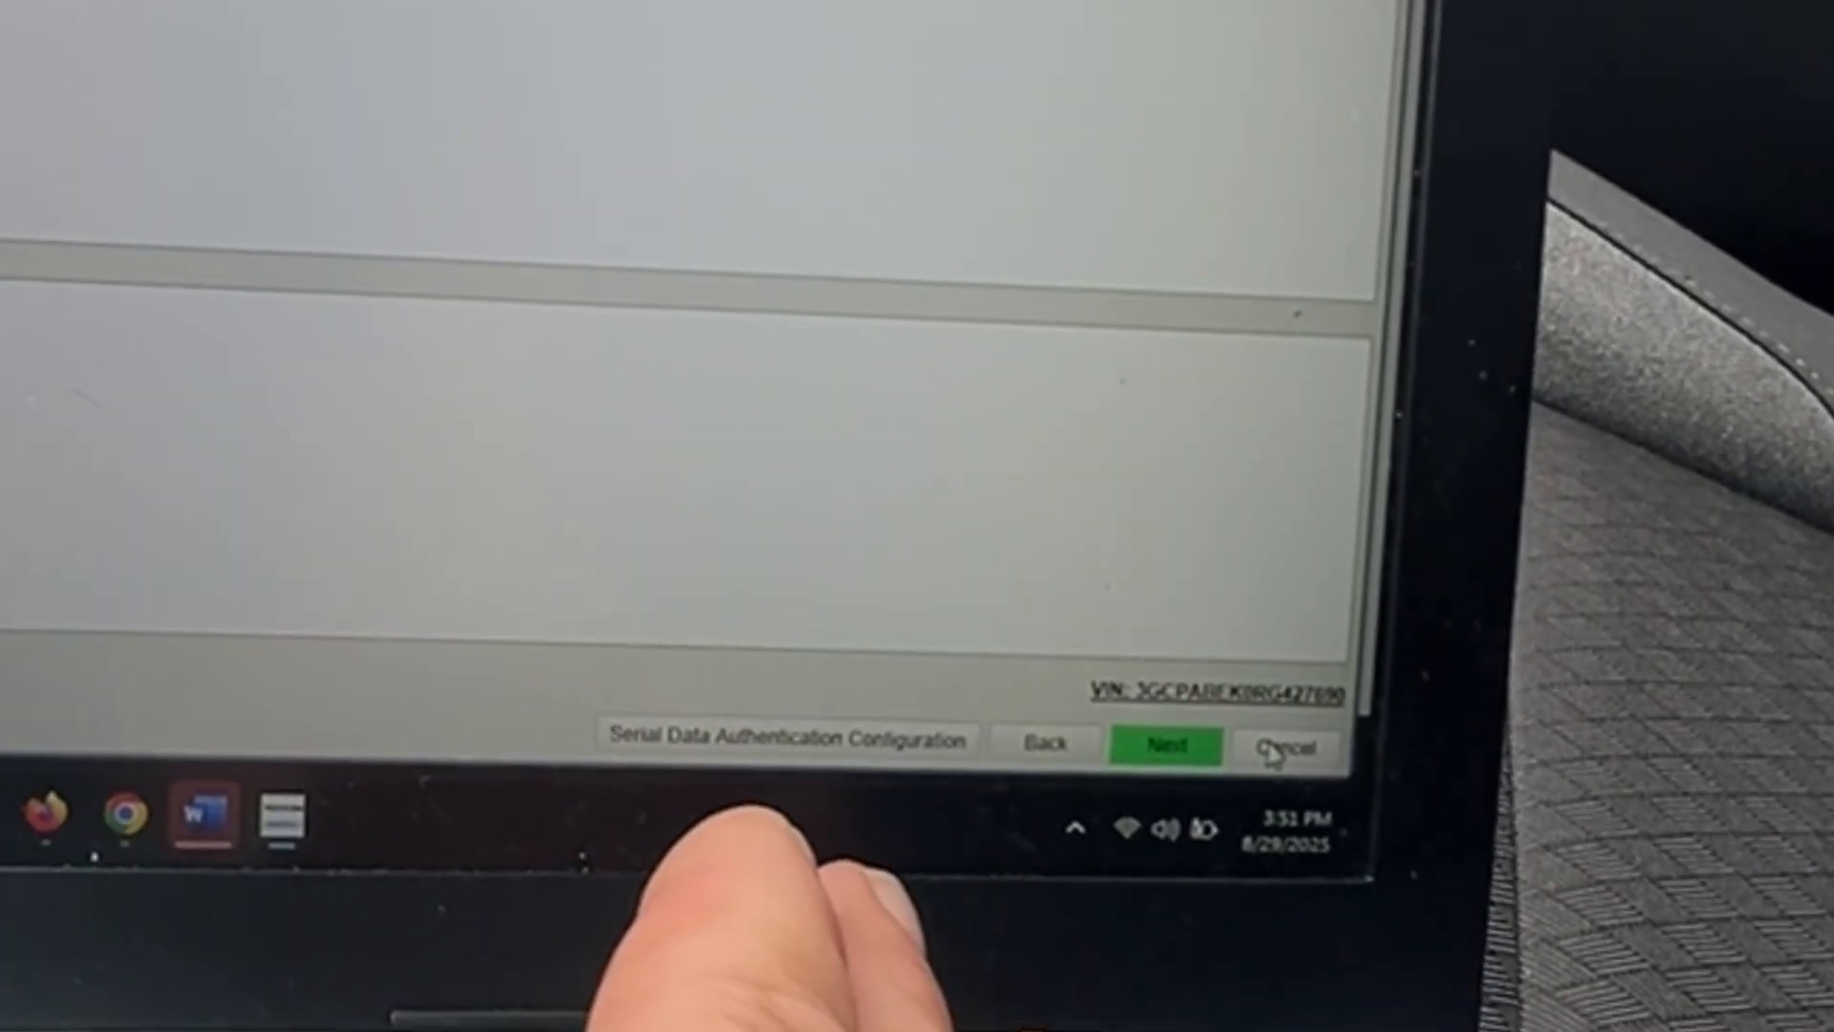
Step: Enter Serial Data Authentication Configuration, acknowledge the vehicle-off warning and choose a controller
left_click(1166, 745)
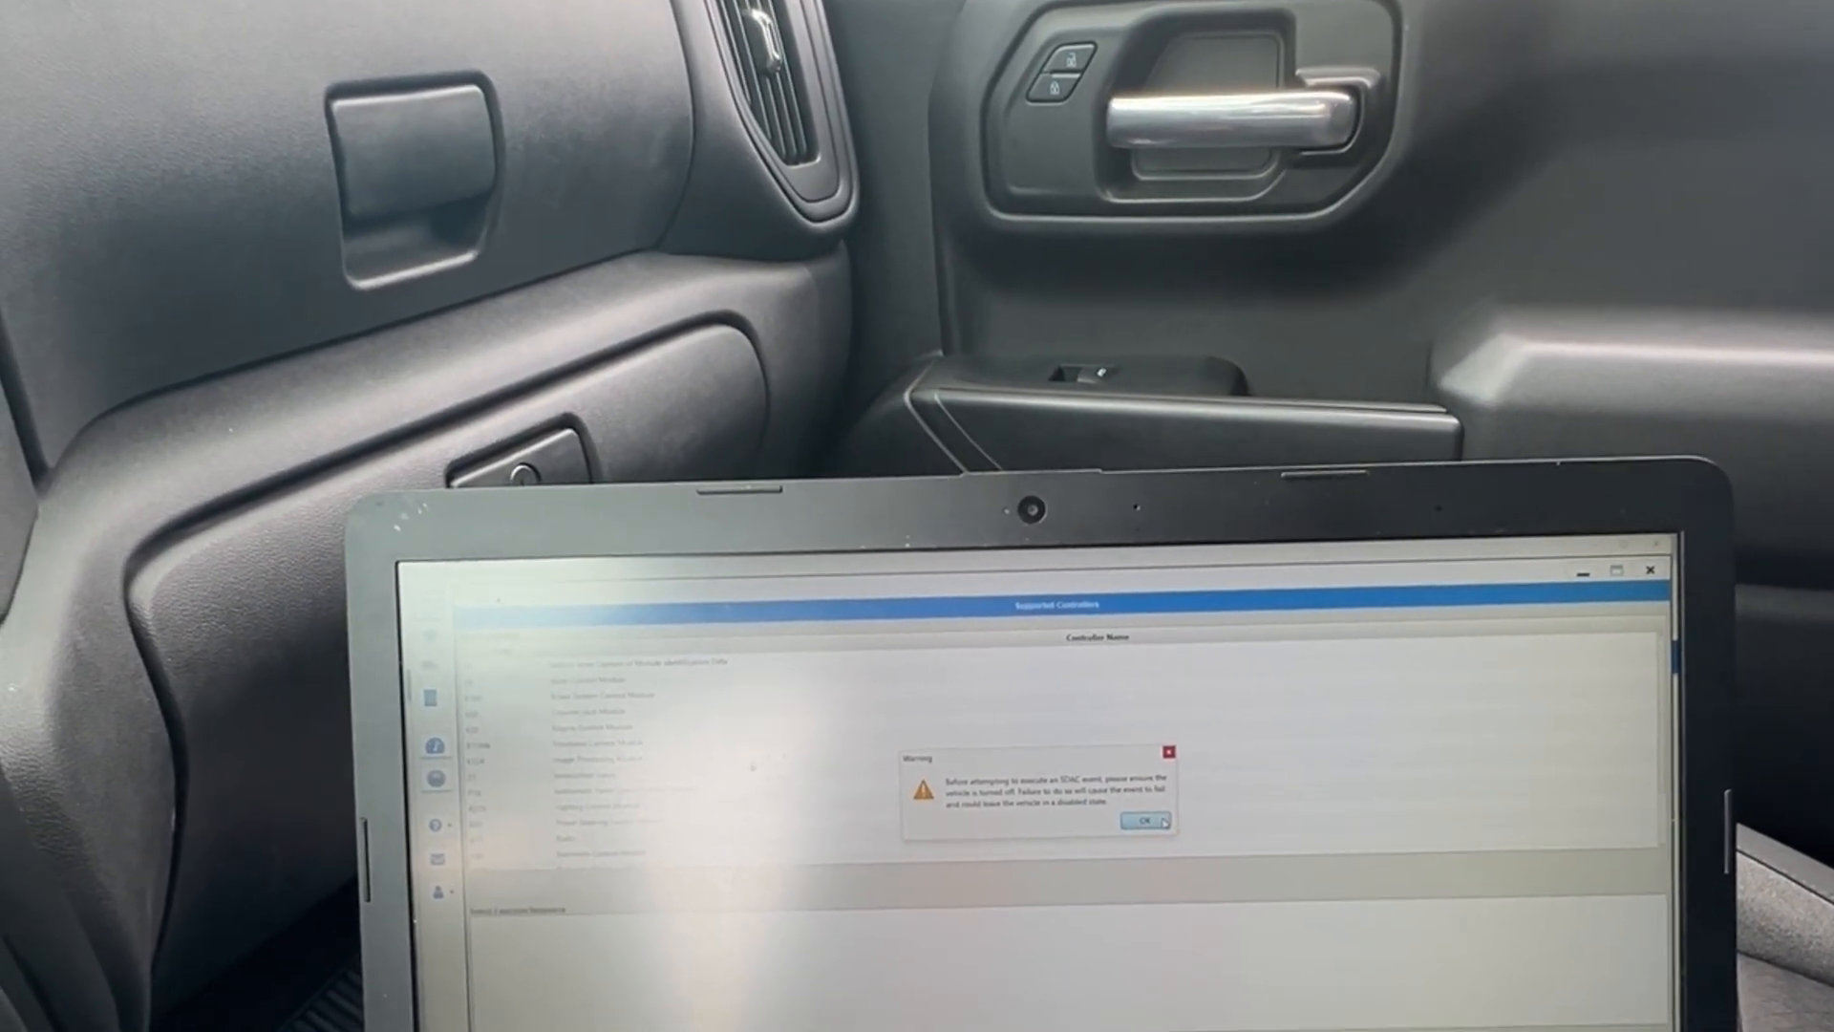
left_click(1142, 823)
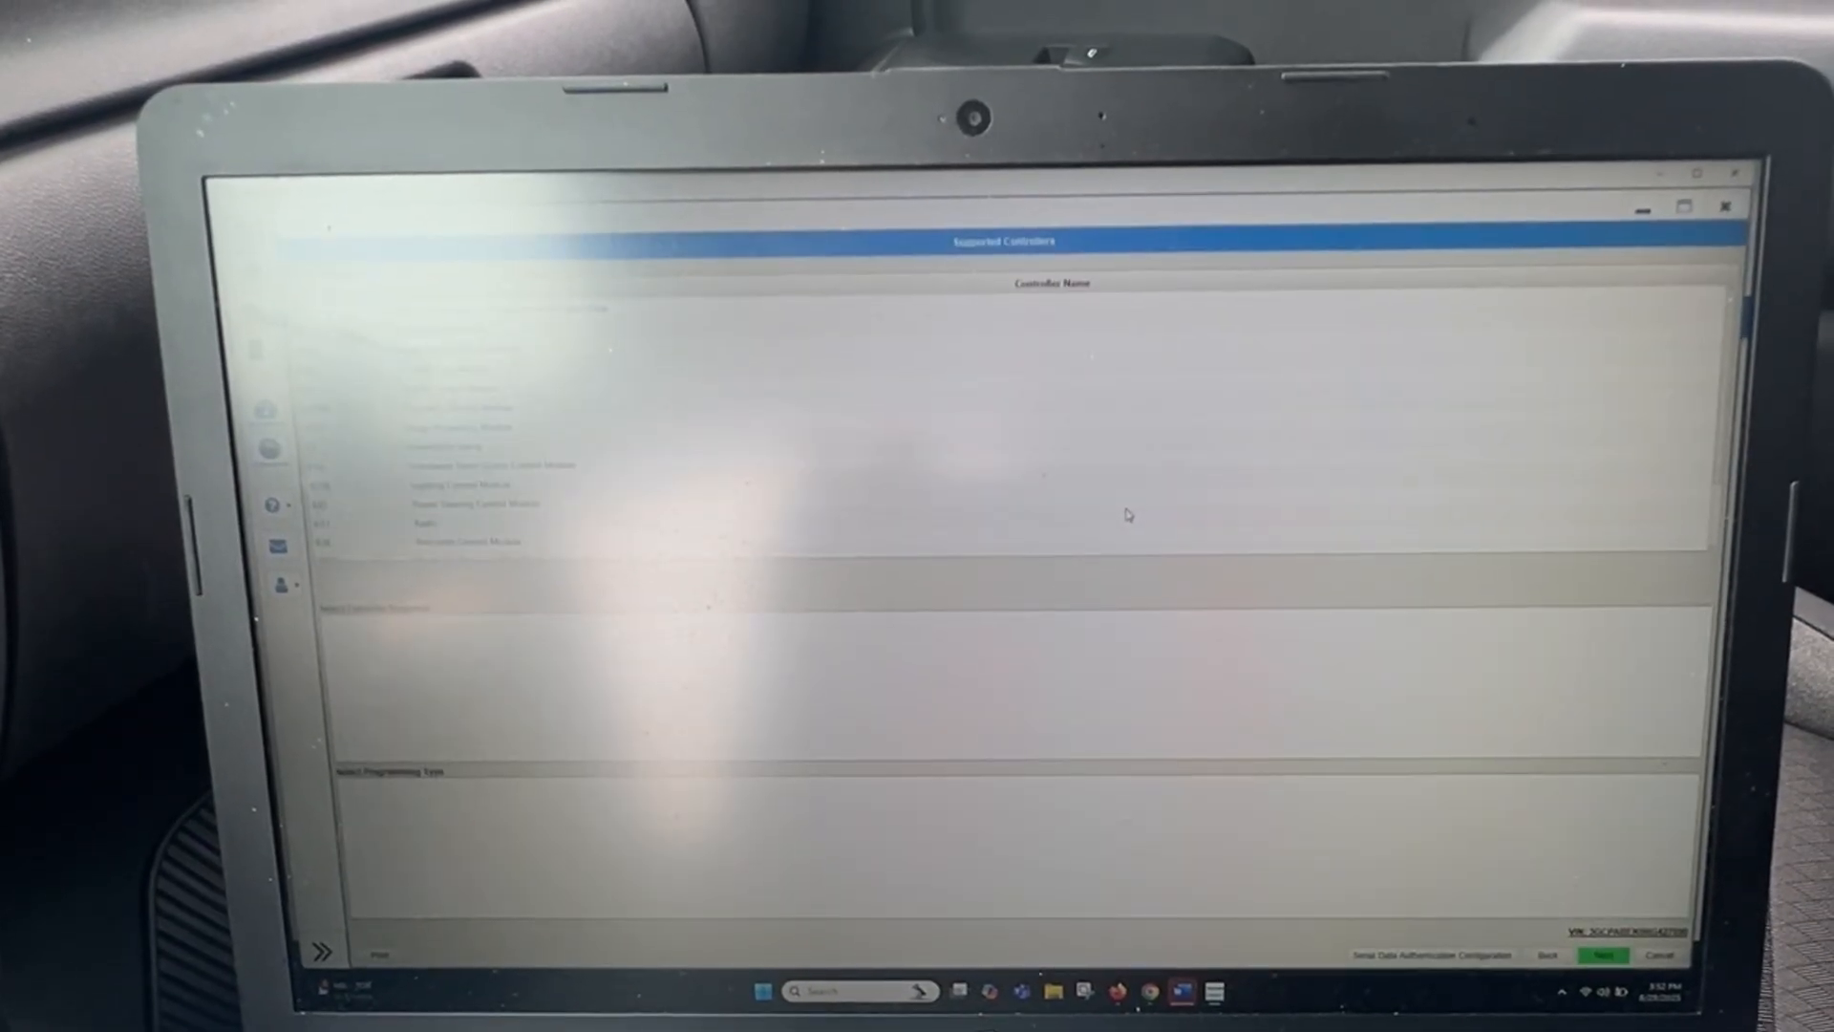
left_click(1603, 955)
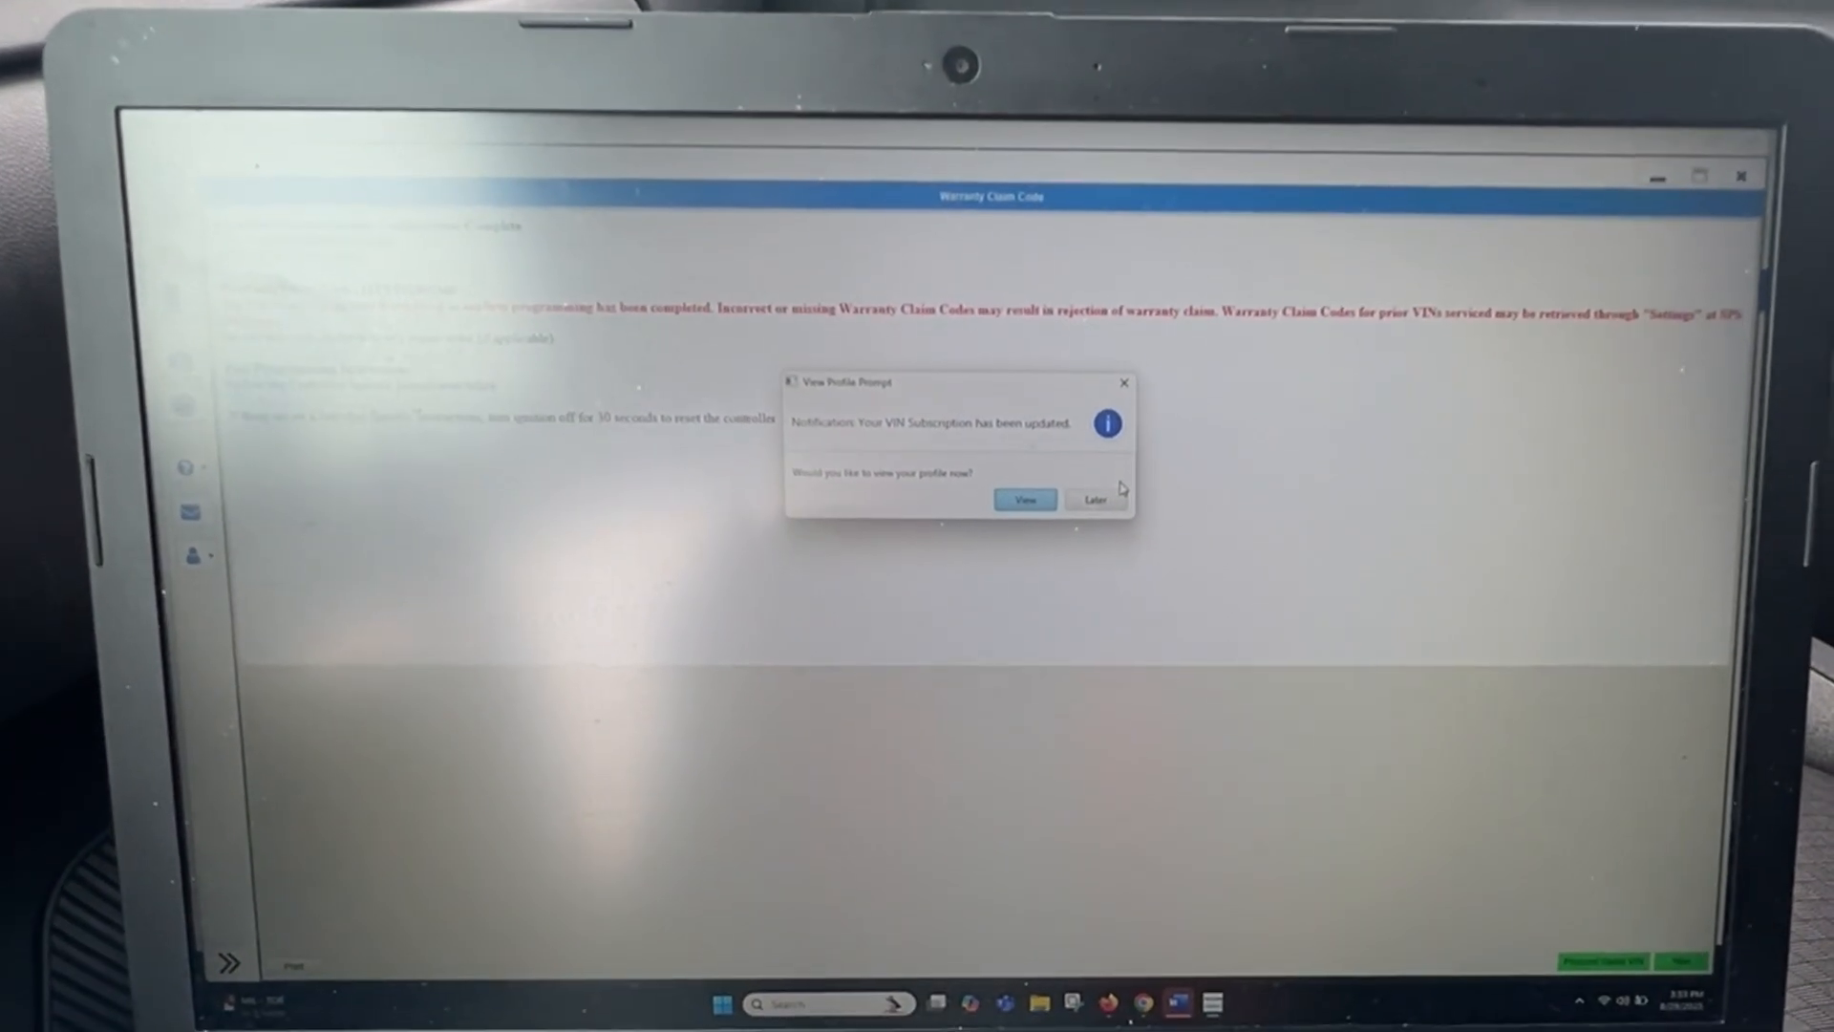
Step: Postpone the VIN subscription profile notice and continue past the warranty claim code screen
left_click(1095, 500)
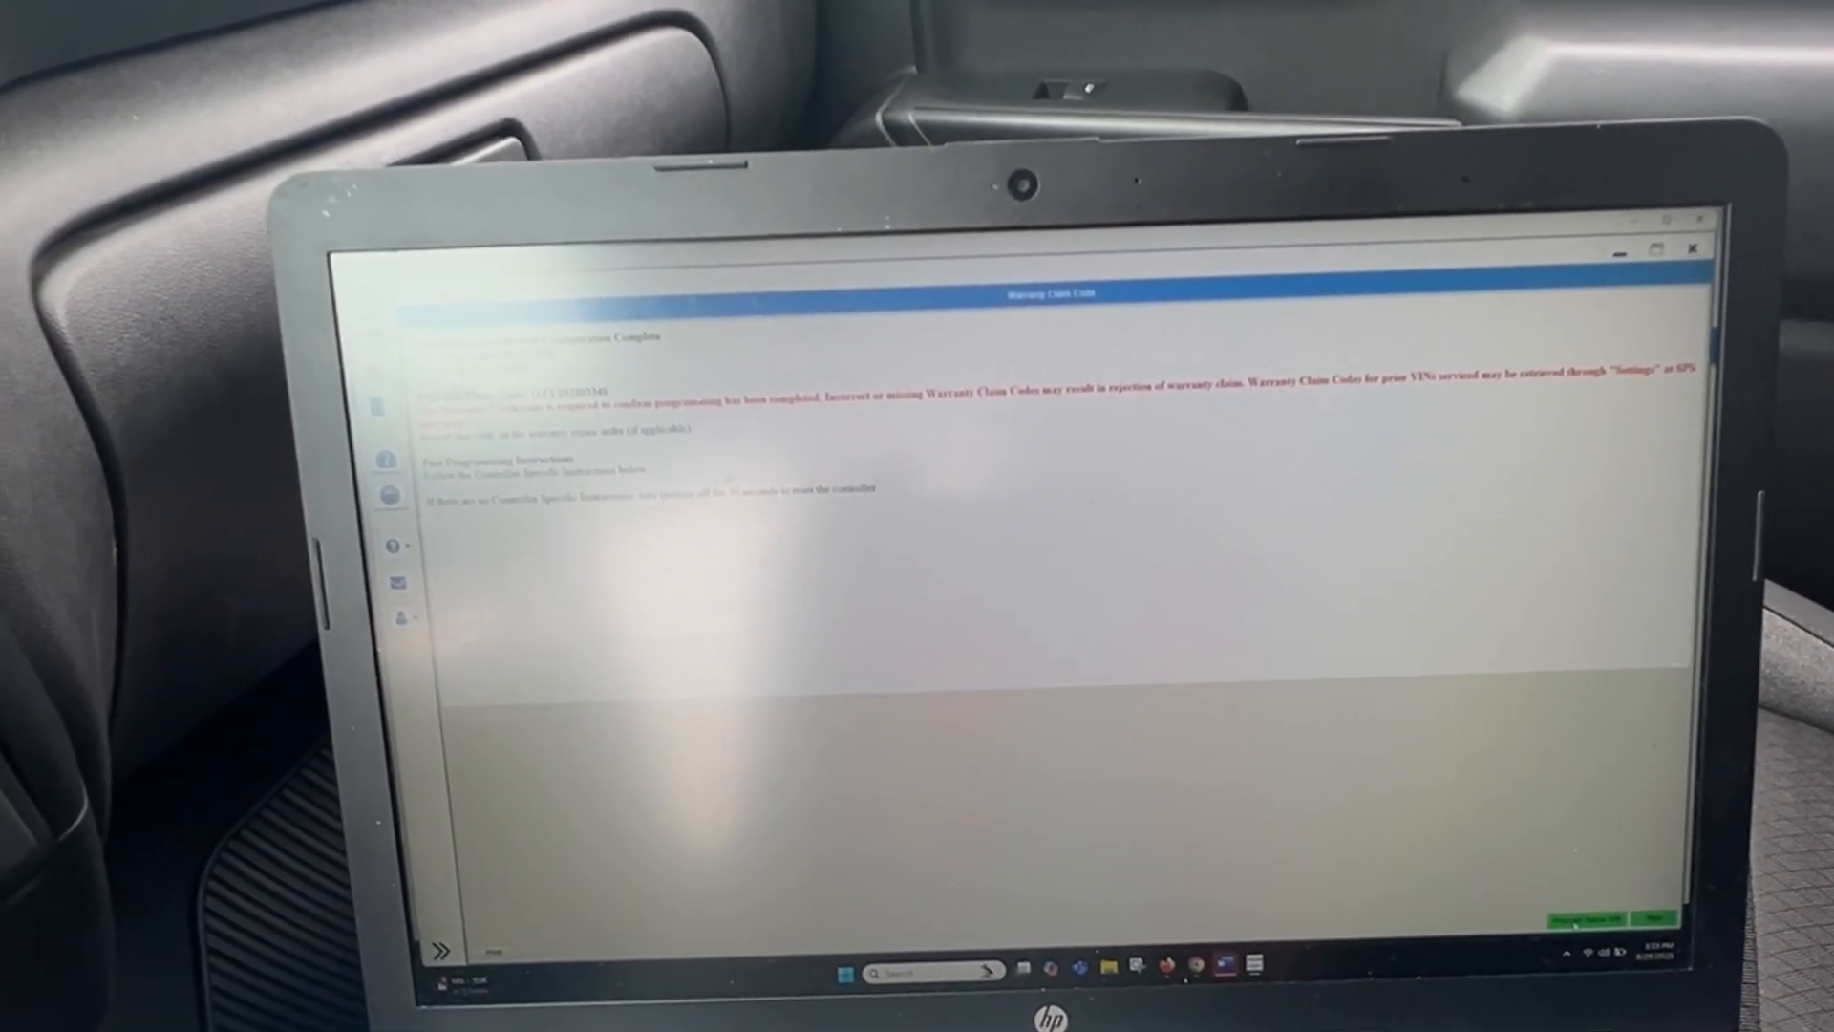
left_click(1650, 916)
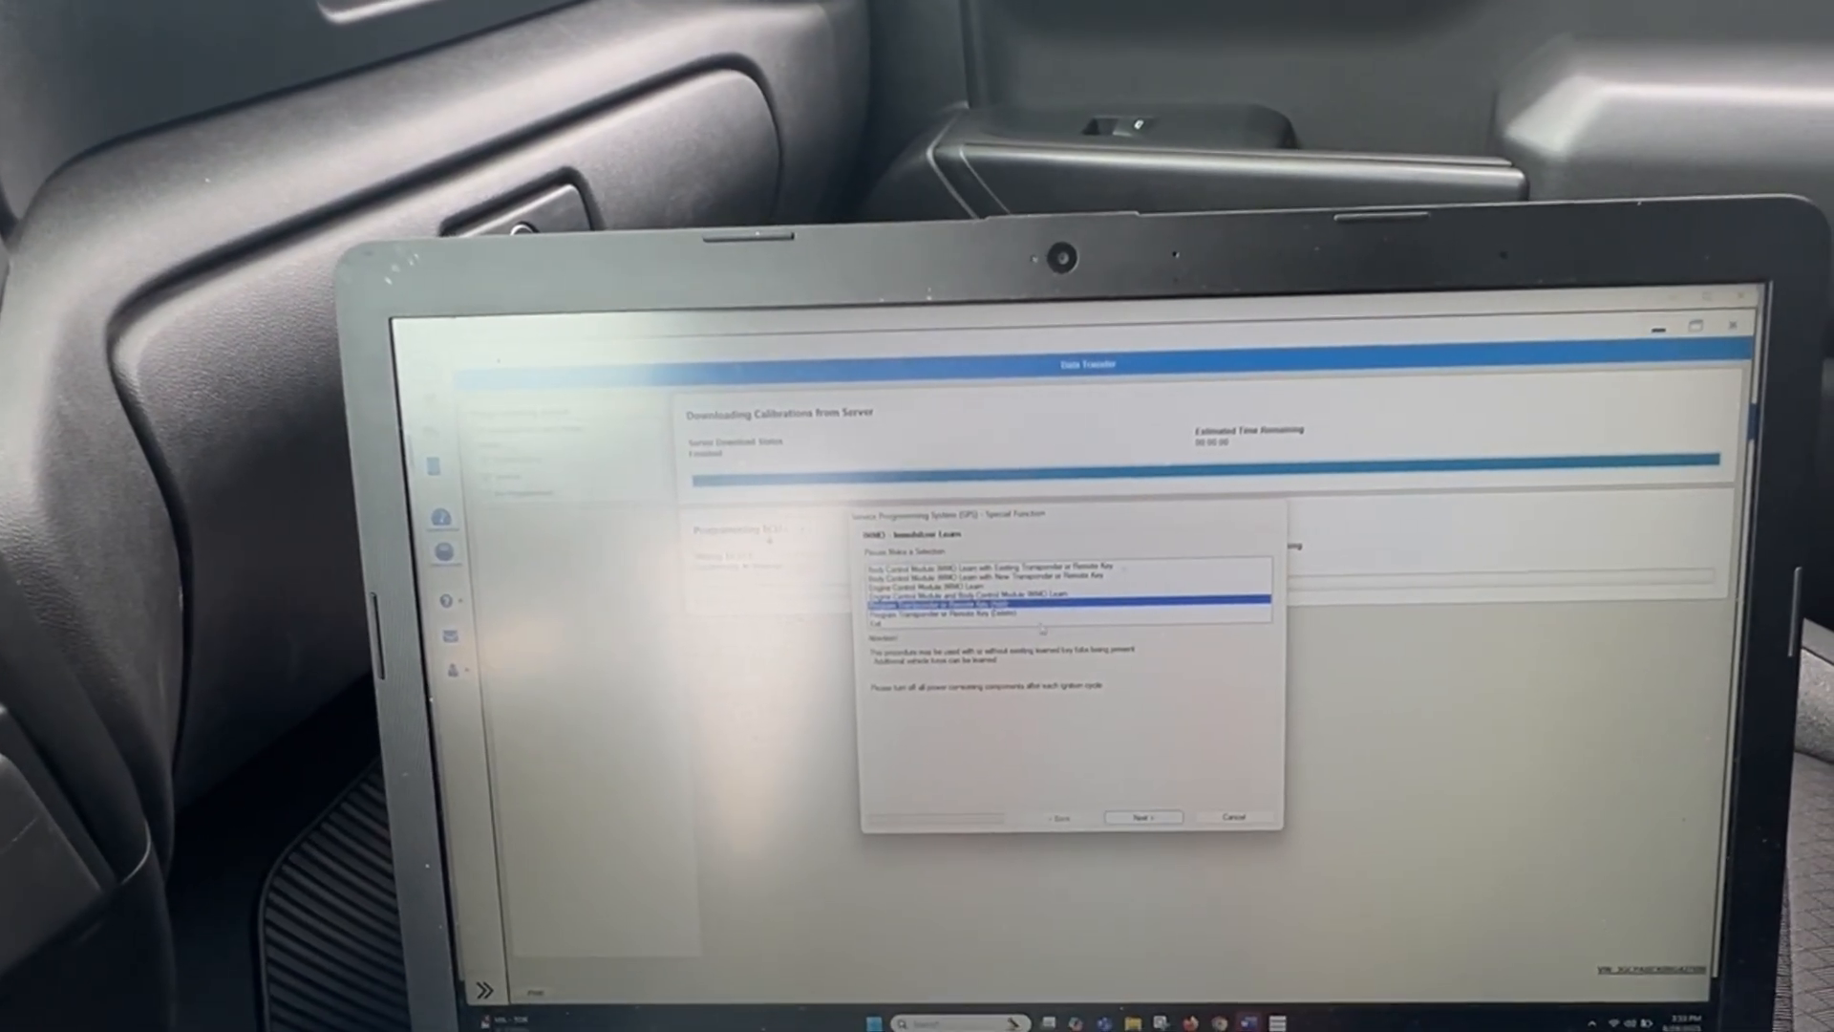
Step: Proceed with the Program Transponder or Remote Key immobilizer learn option
left_click(1142, 816)
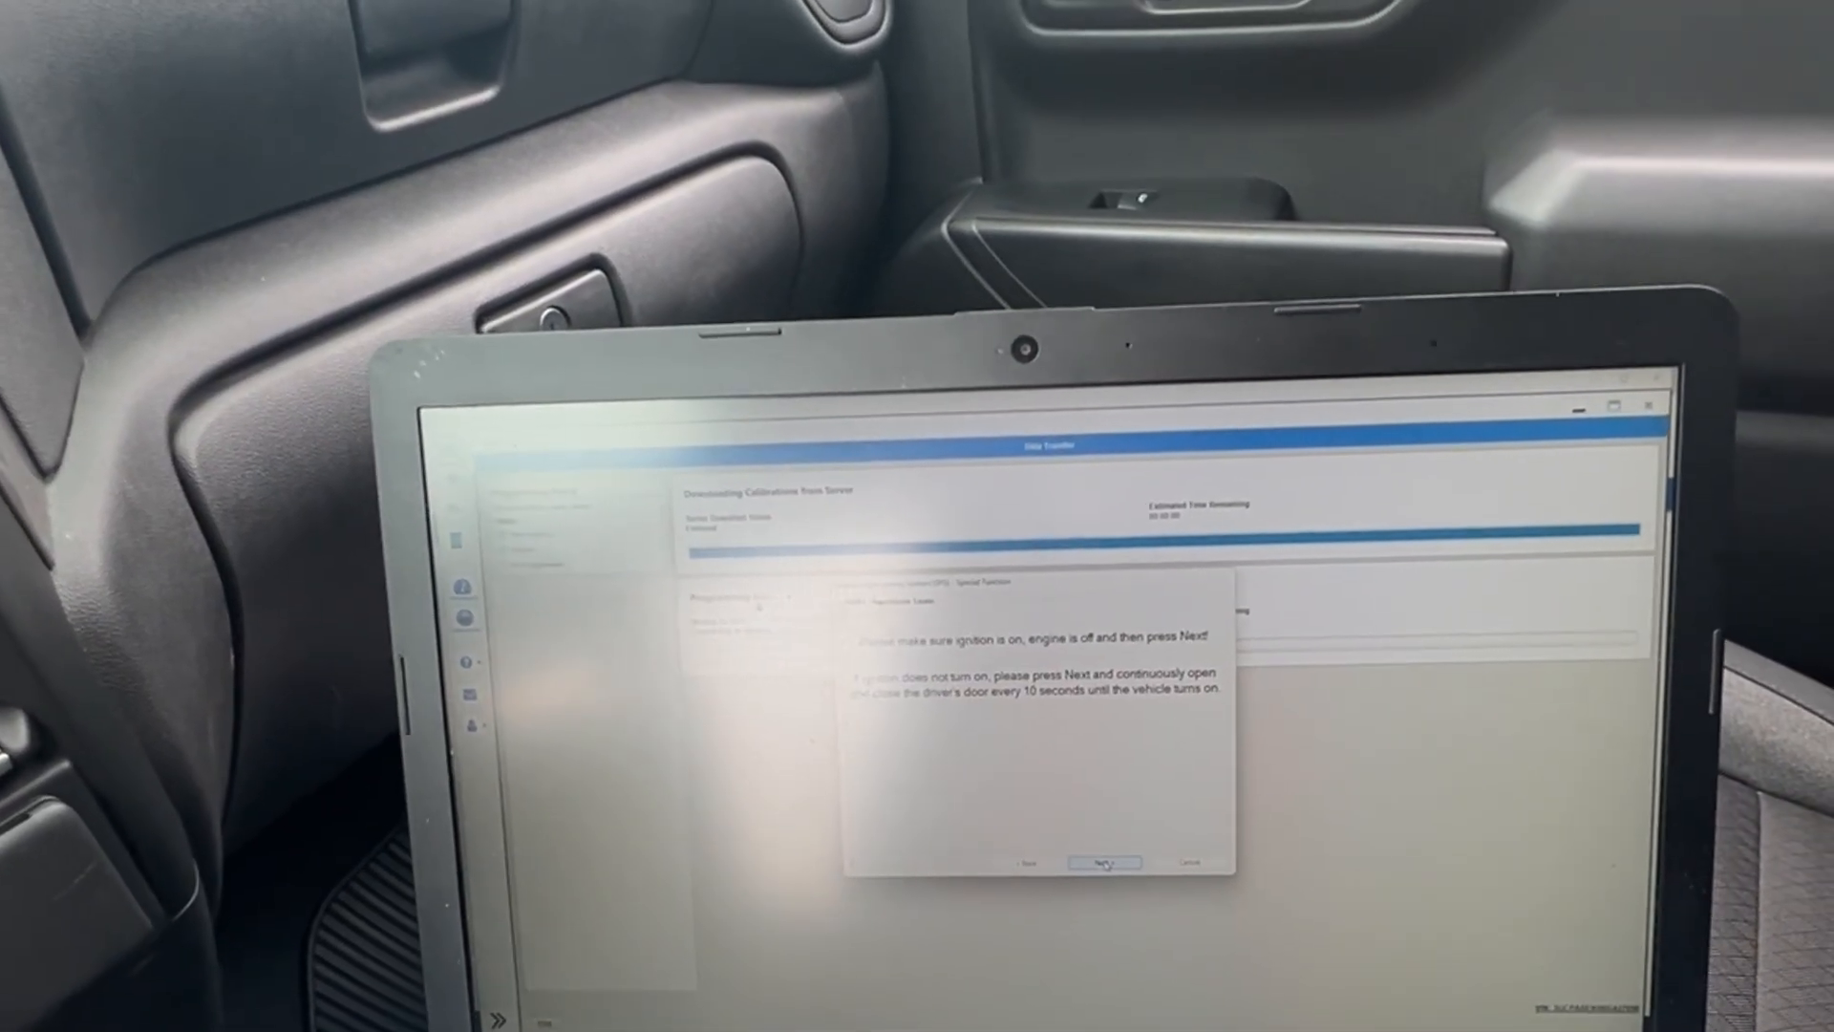
Step: Confirm ignition on with engine off so the immobilizer learns two keys
left_click(1099, 862)
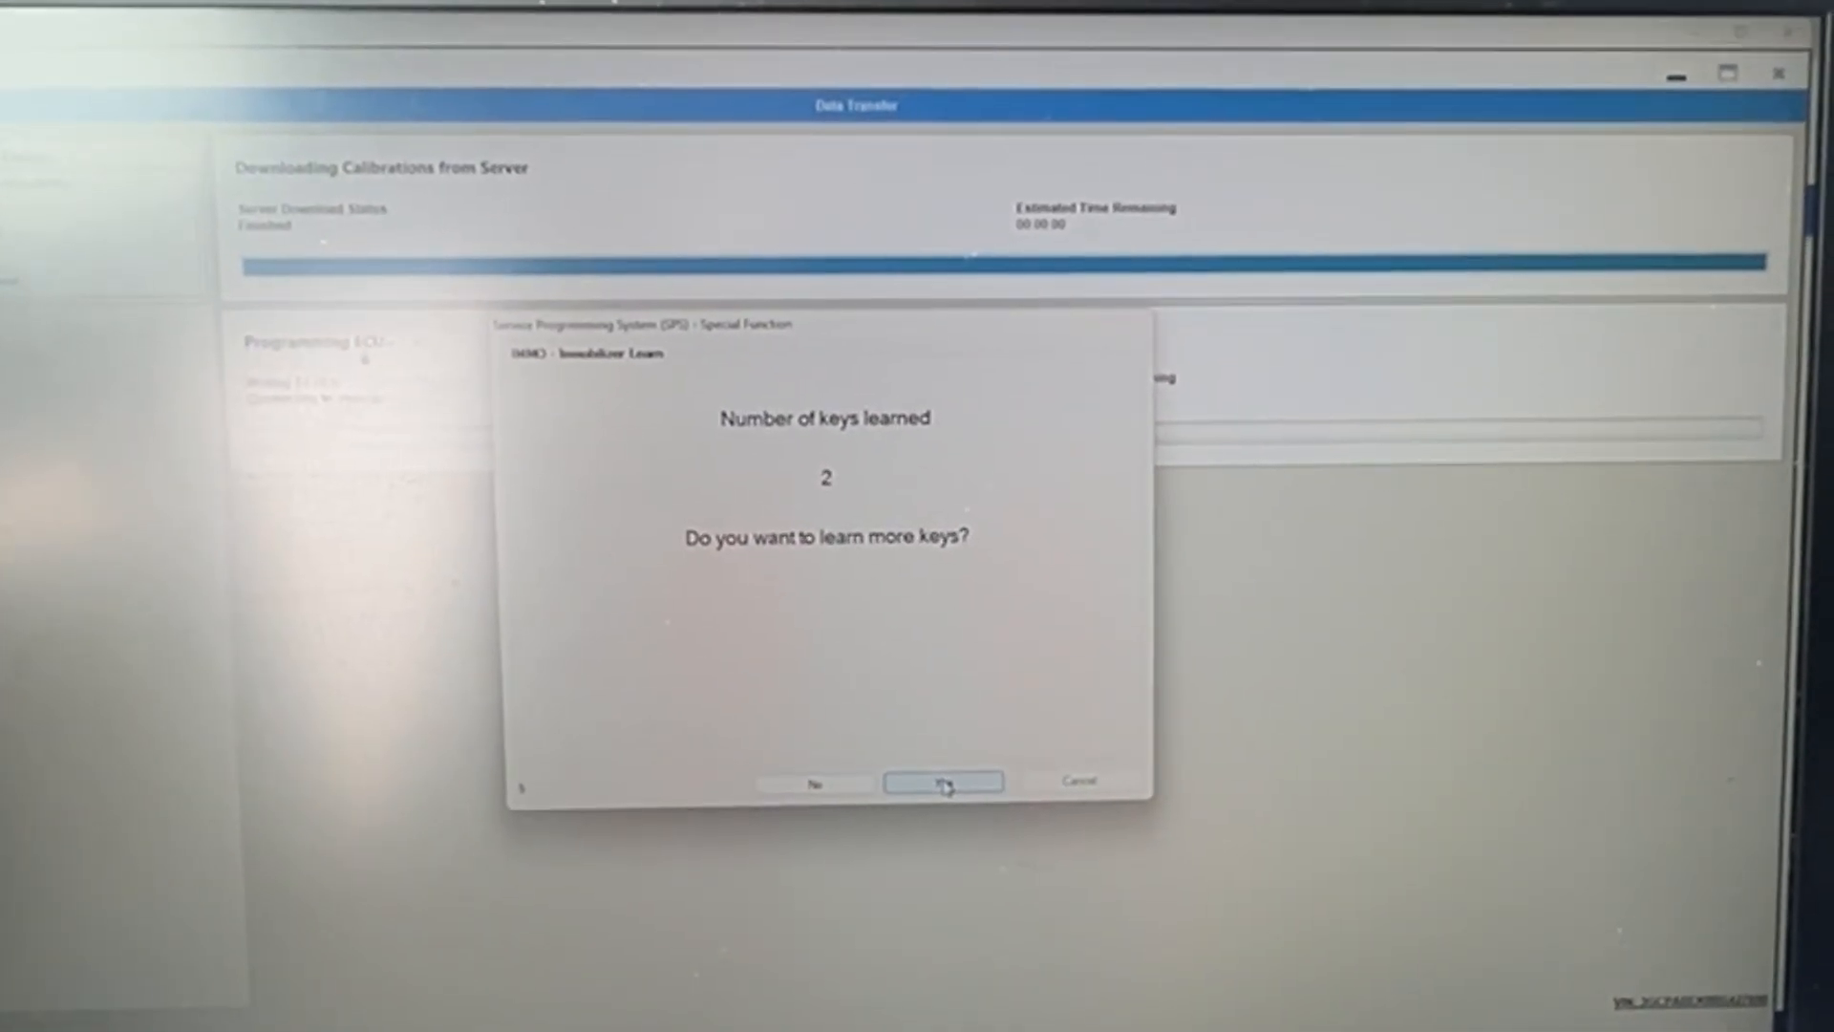
Step: Decline learning more keys after two and acknowledge the successful immobilizer procedure
left_click(942, 781)
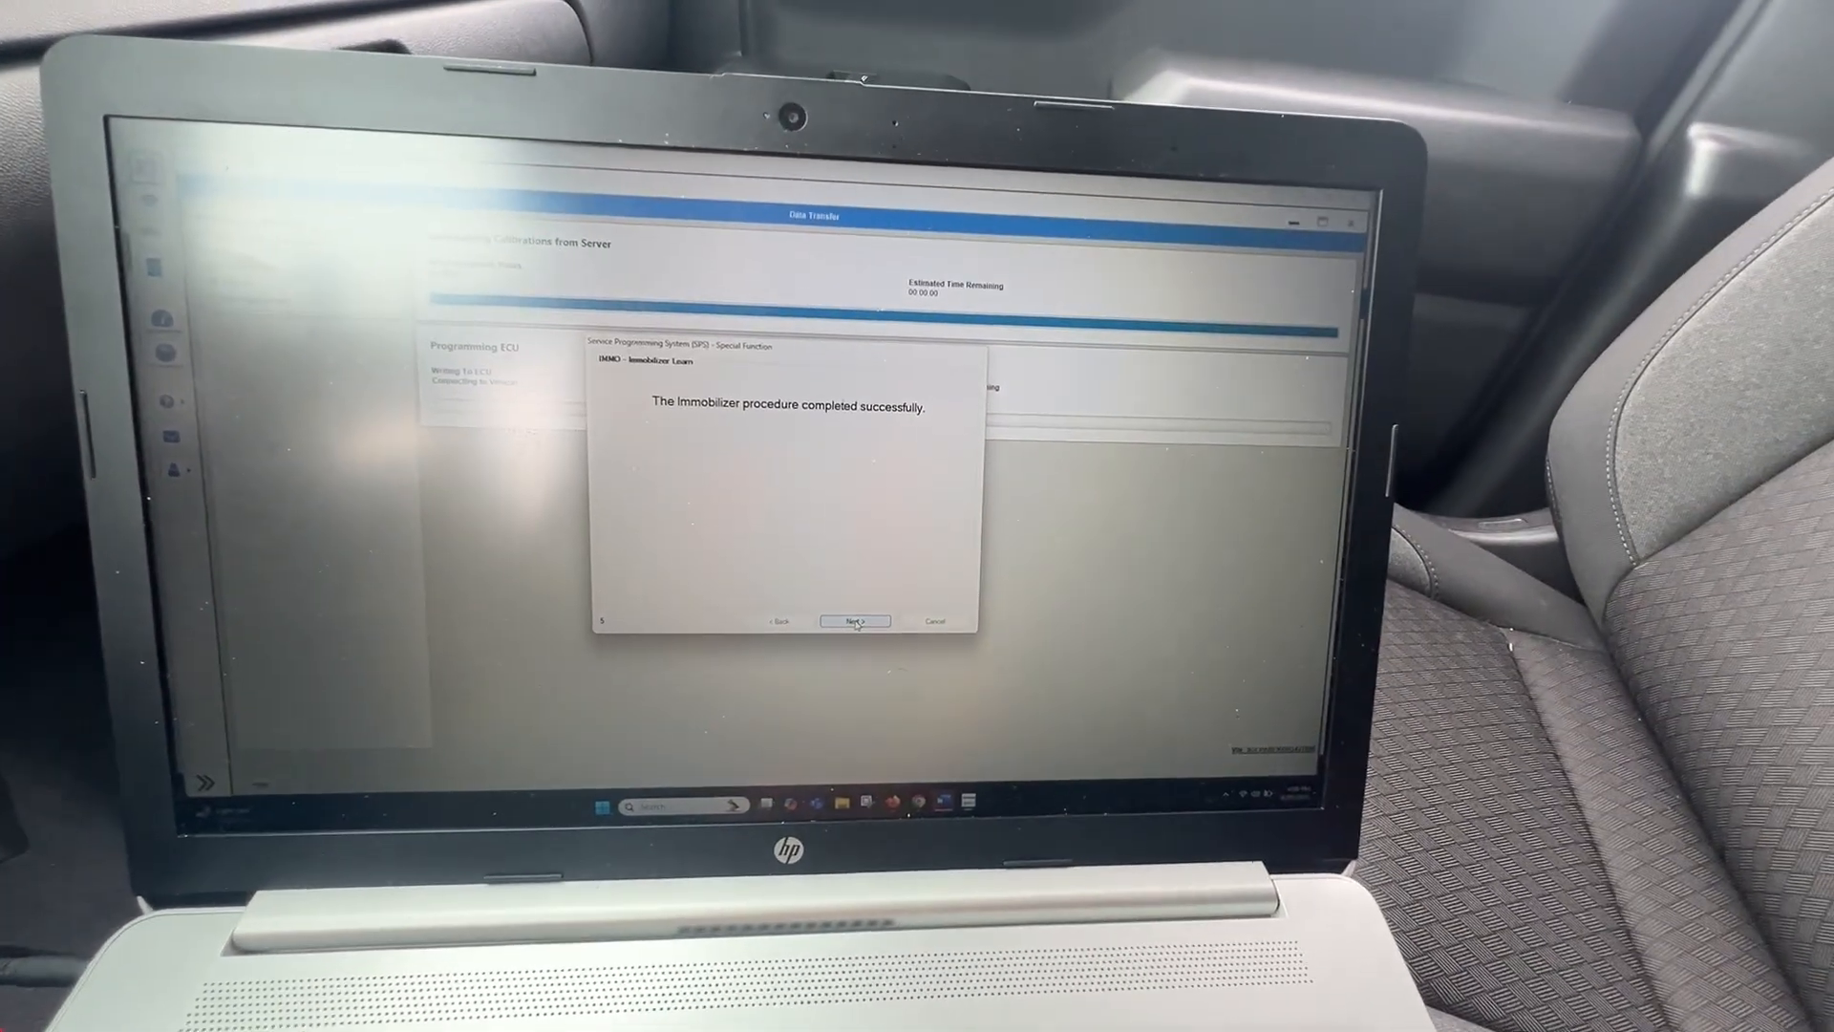
left_click(854, 620)
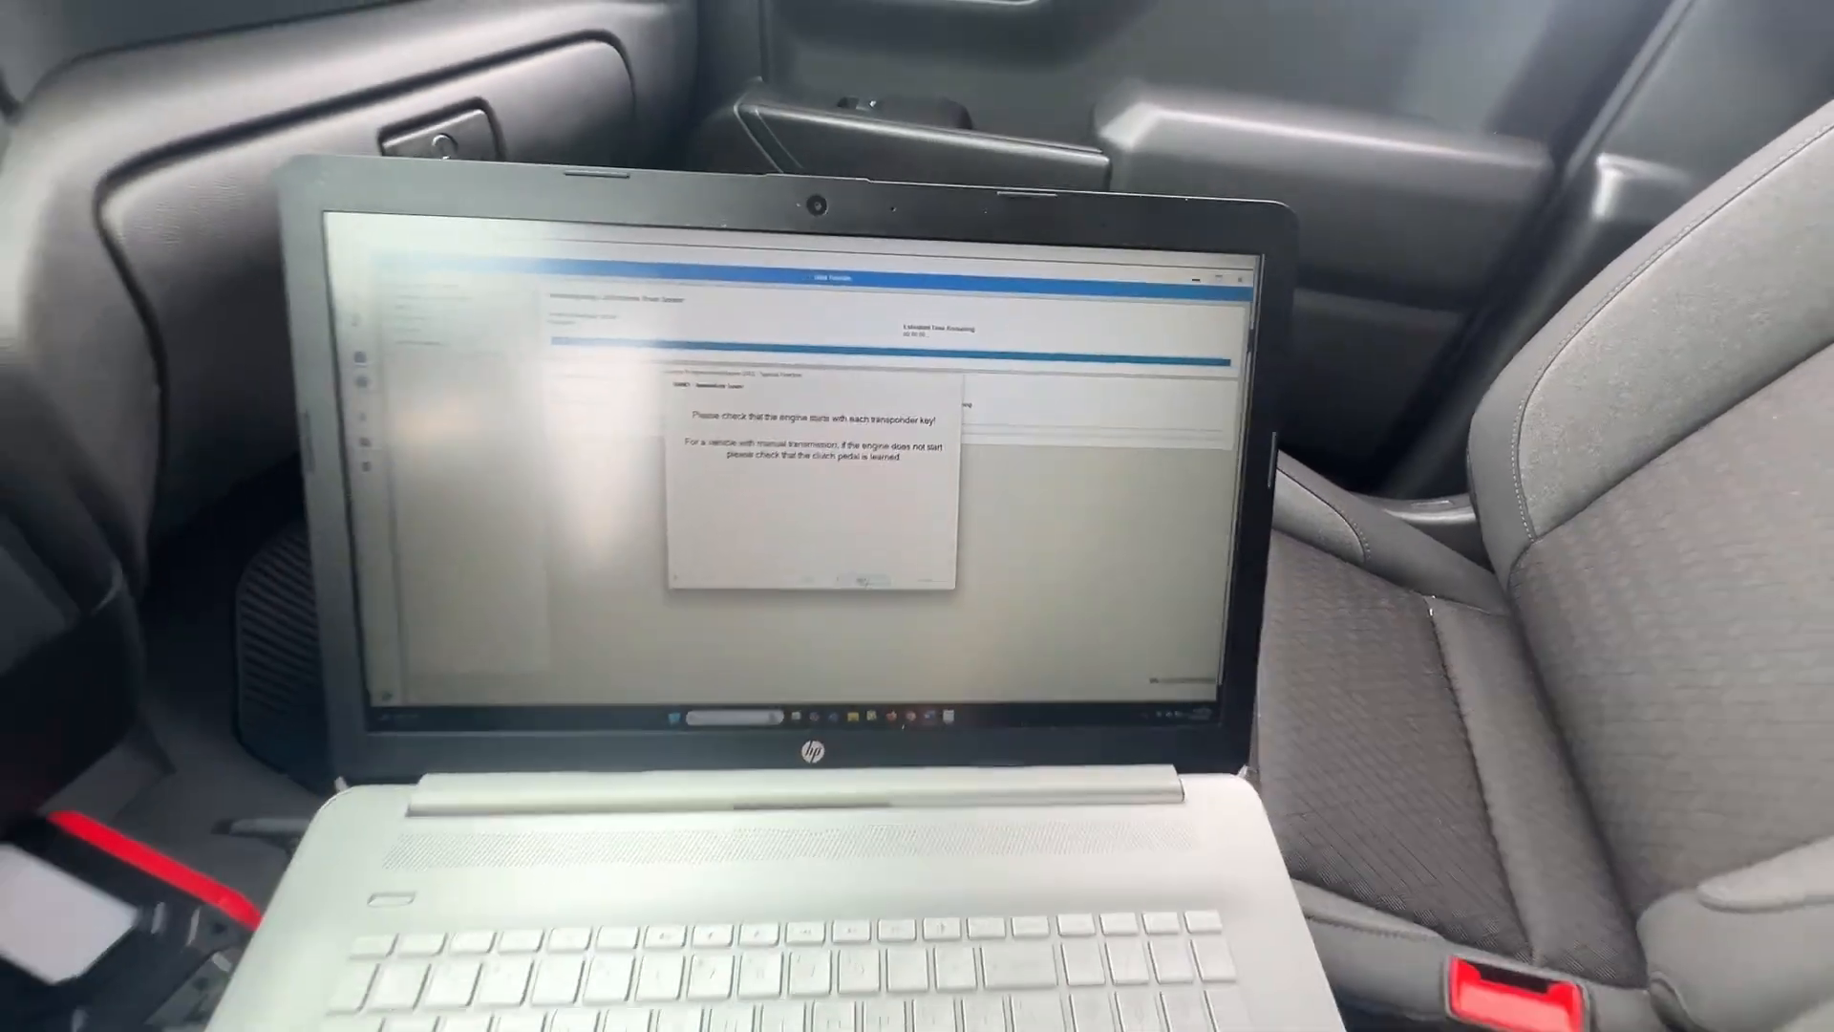